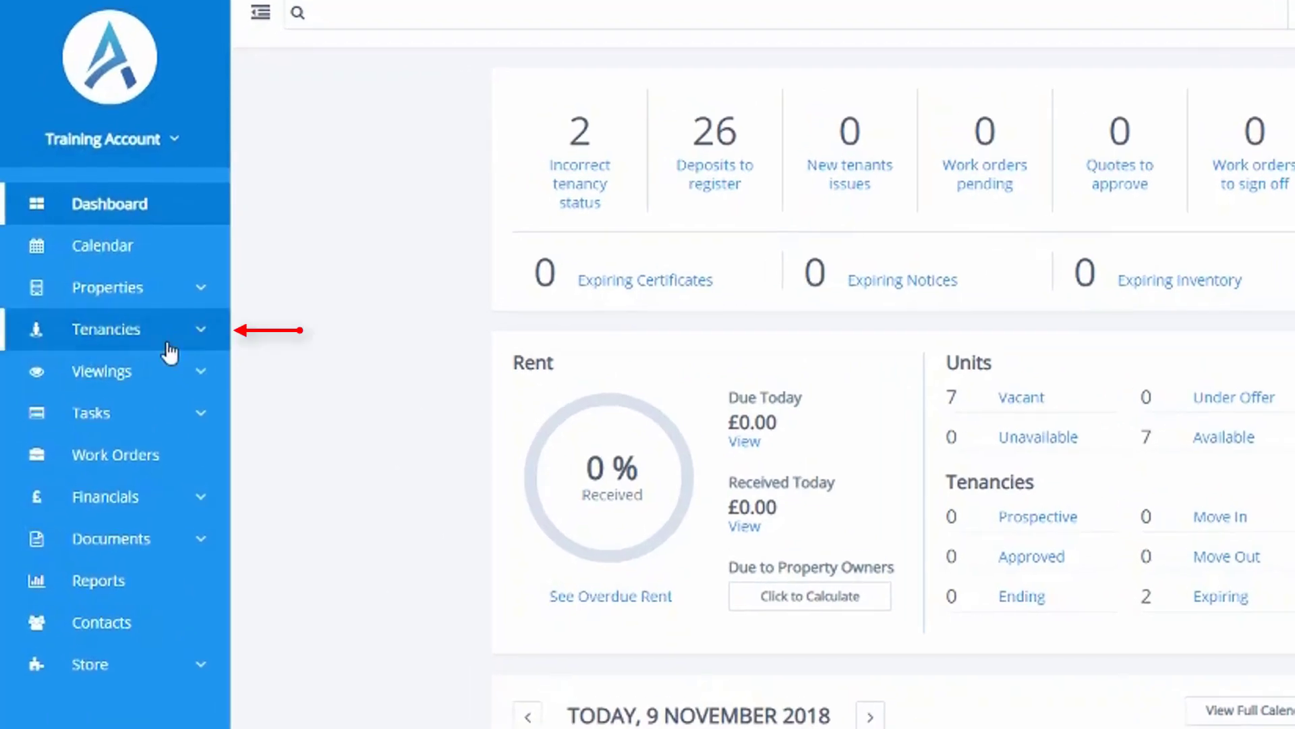
click(105, 329)
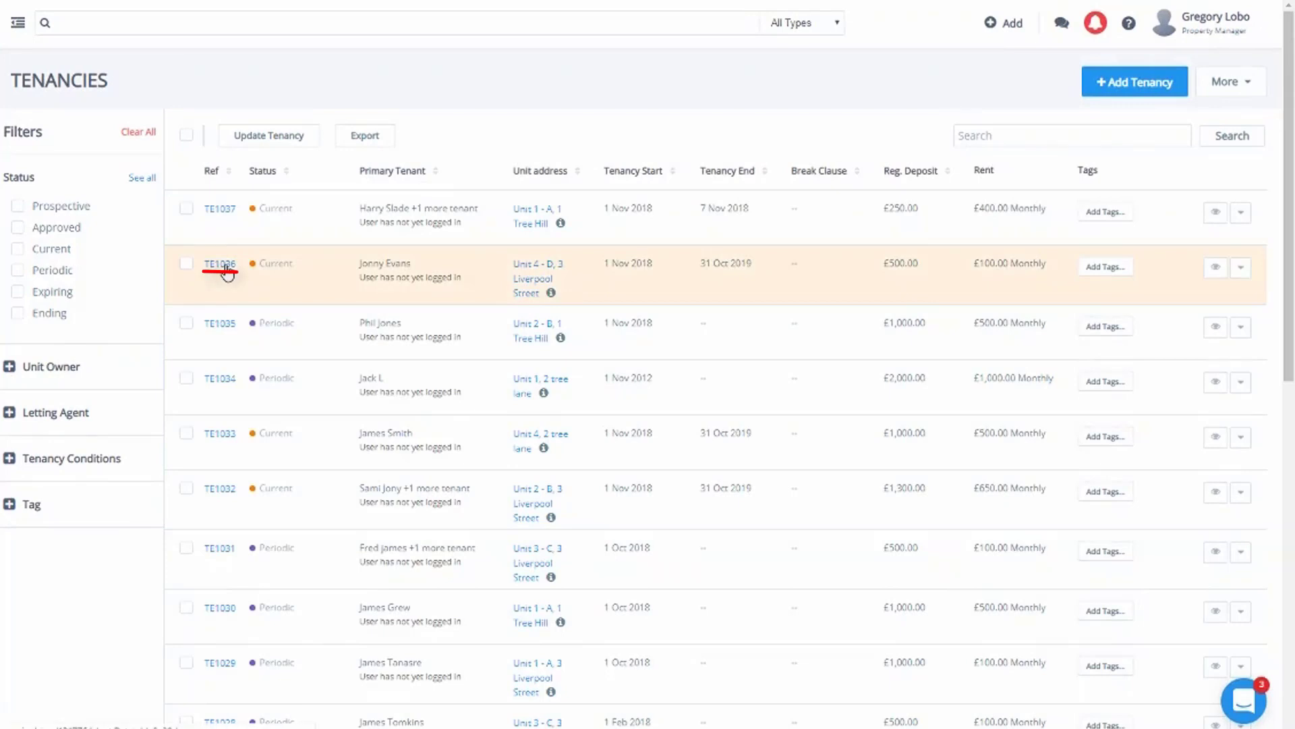
click(220, 263)
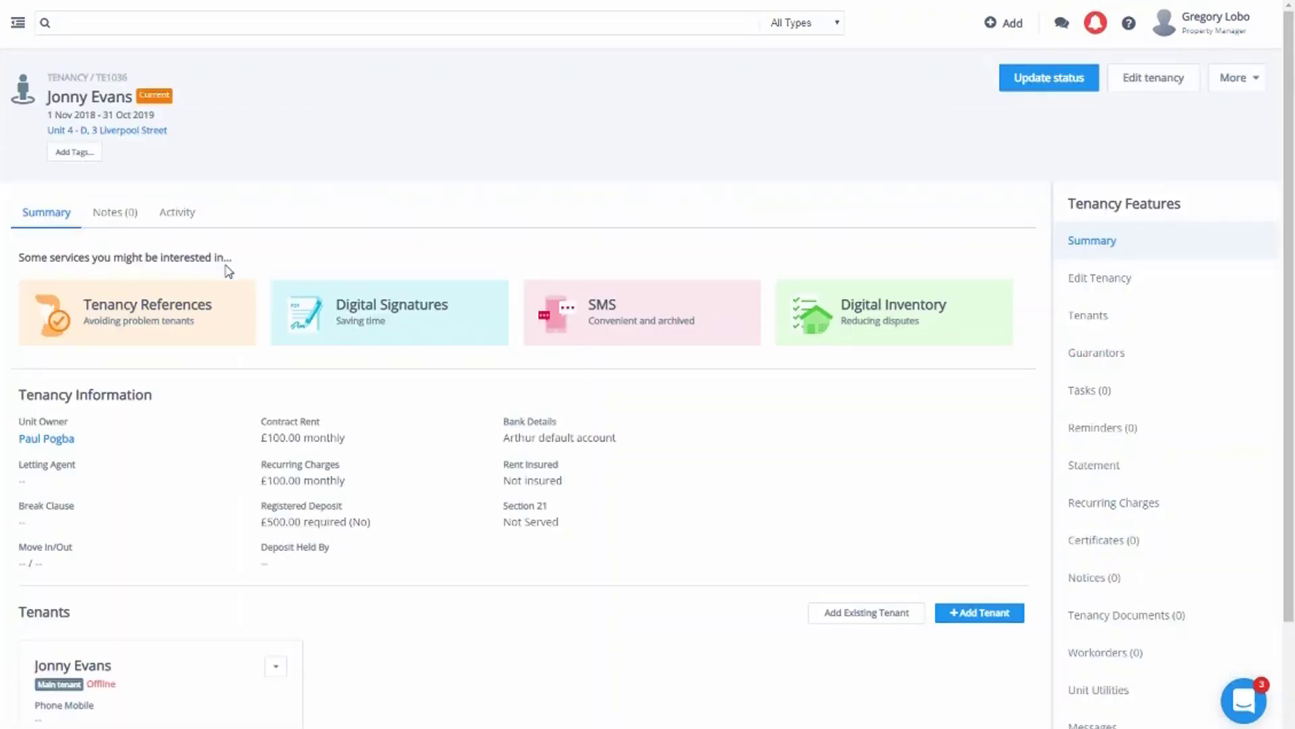
mouse_move(830, 432)
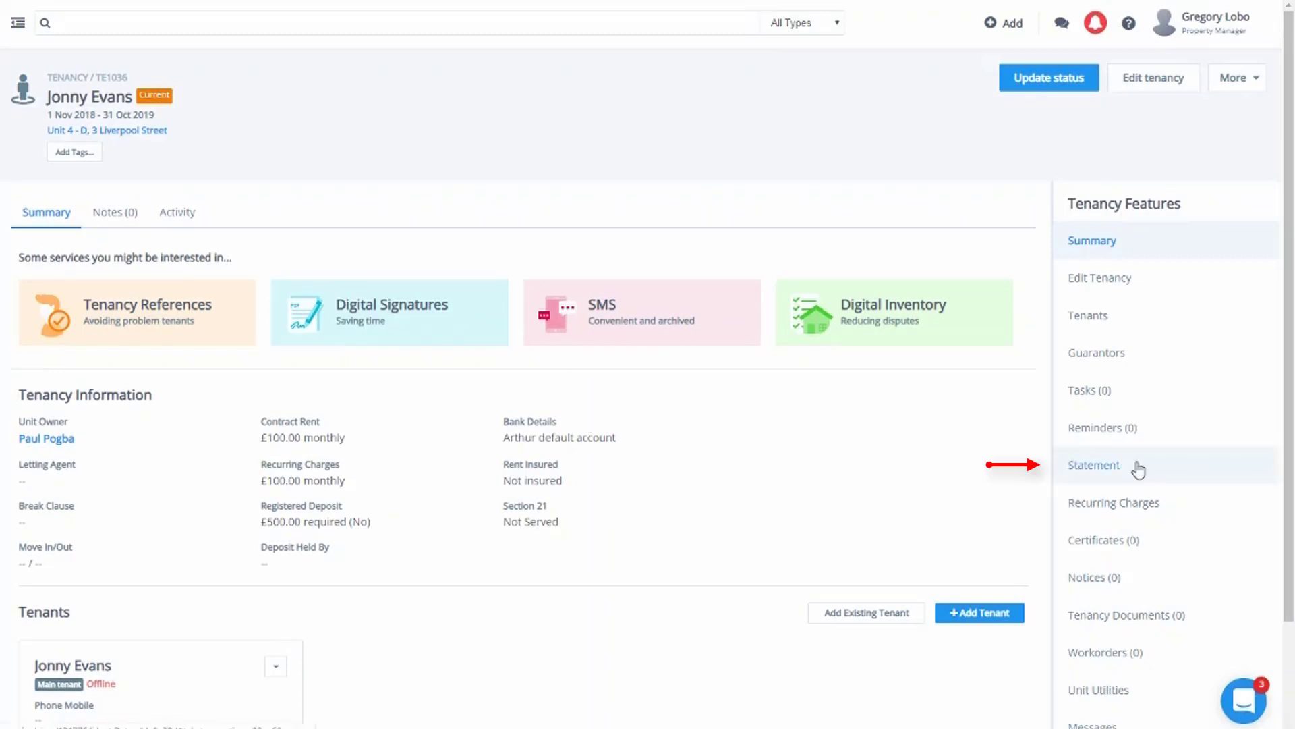
click(1093, 464)
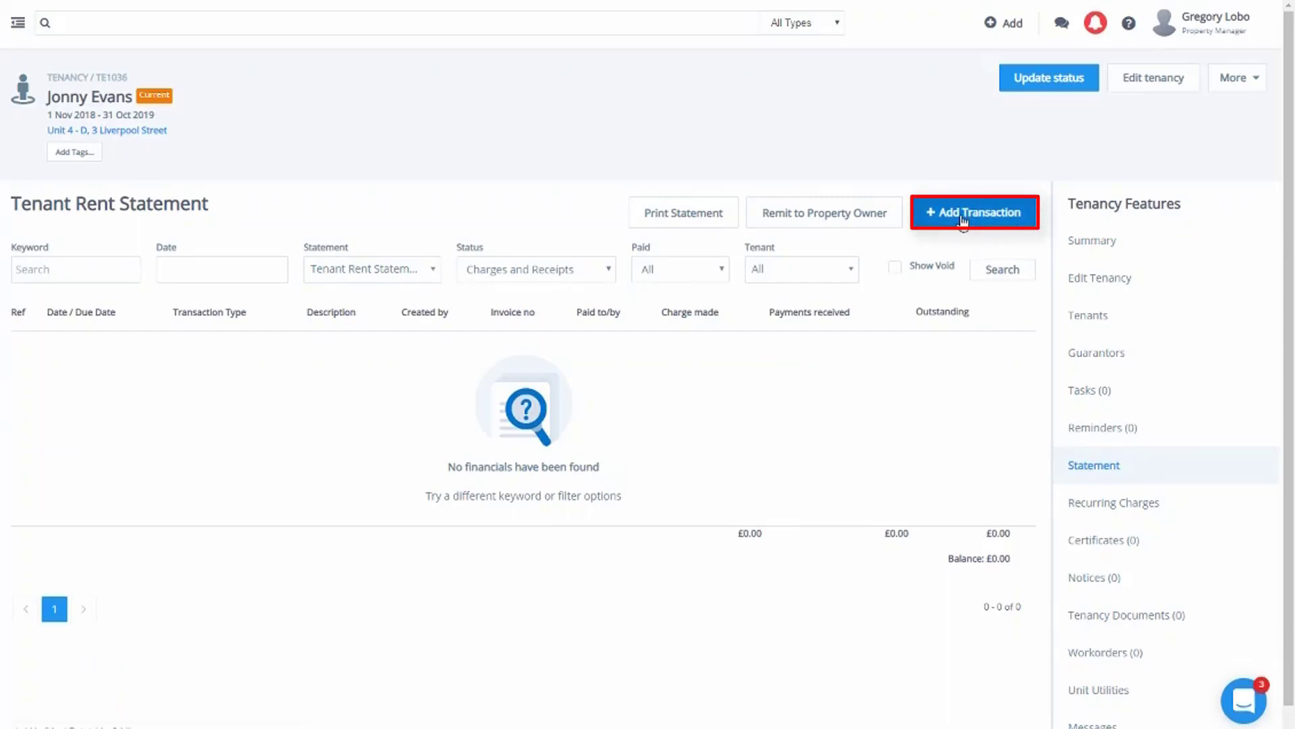
Start a new transaction of type Disbursement Charge on the statement.
click(974, 212)
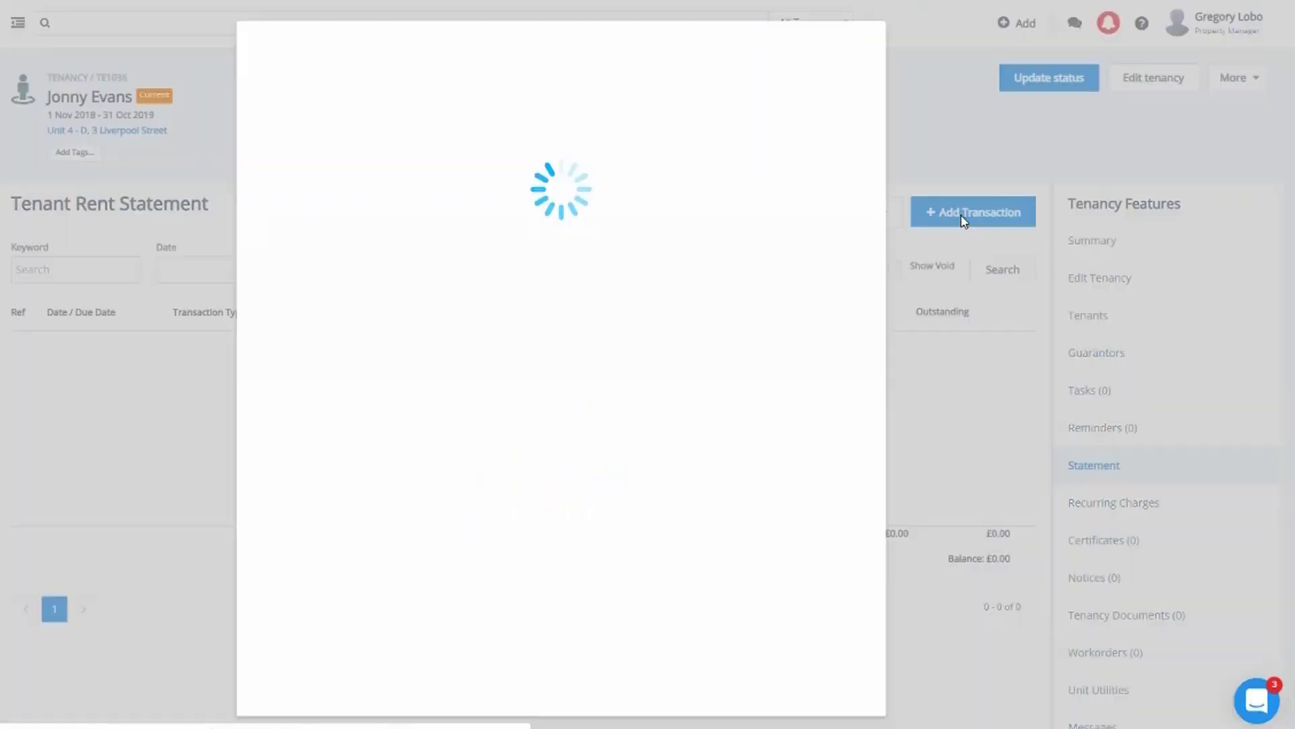
click(973, 212)
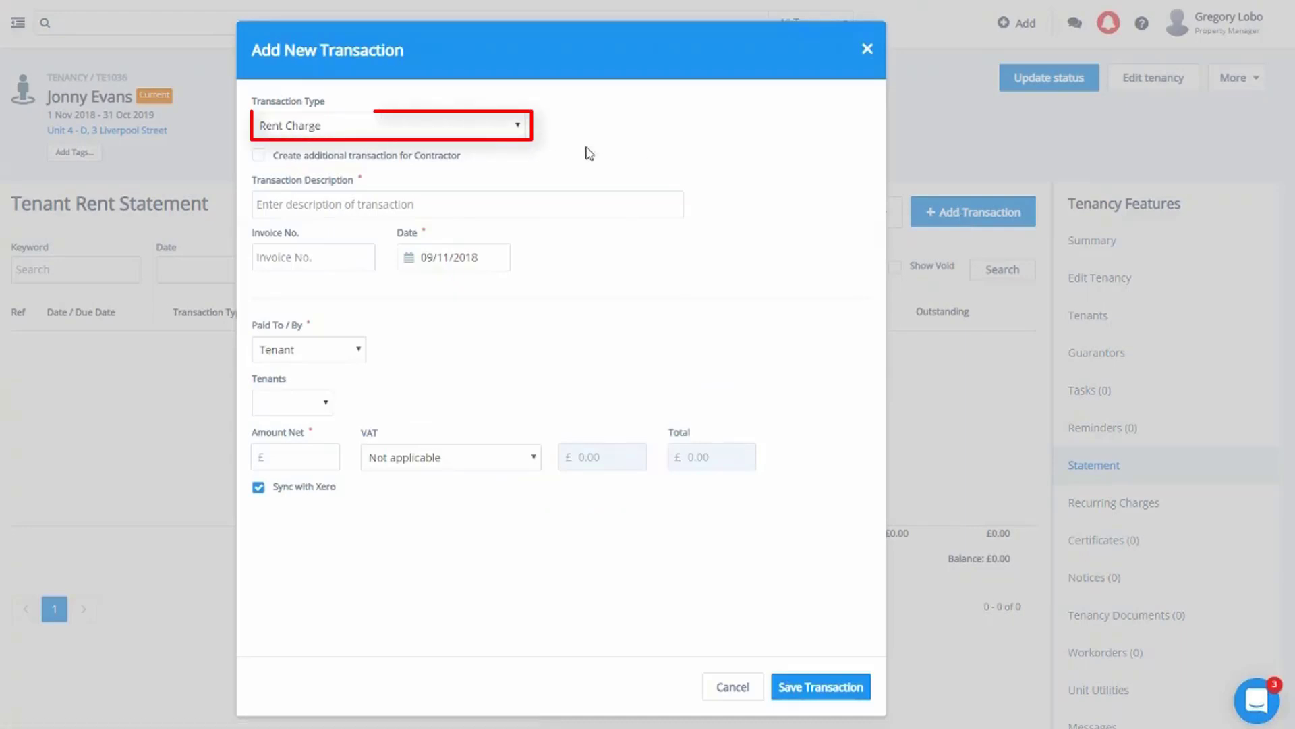
click(388, 124)
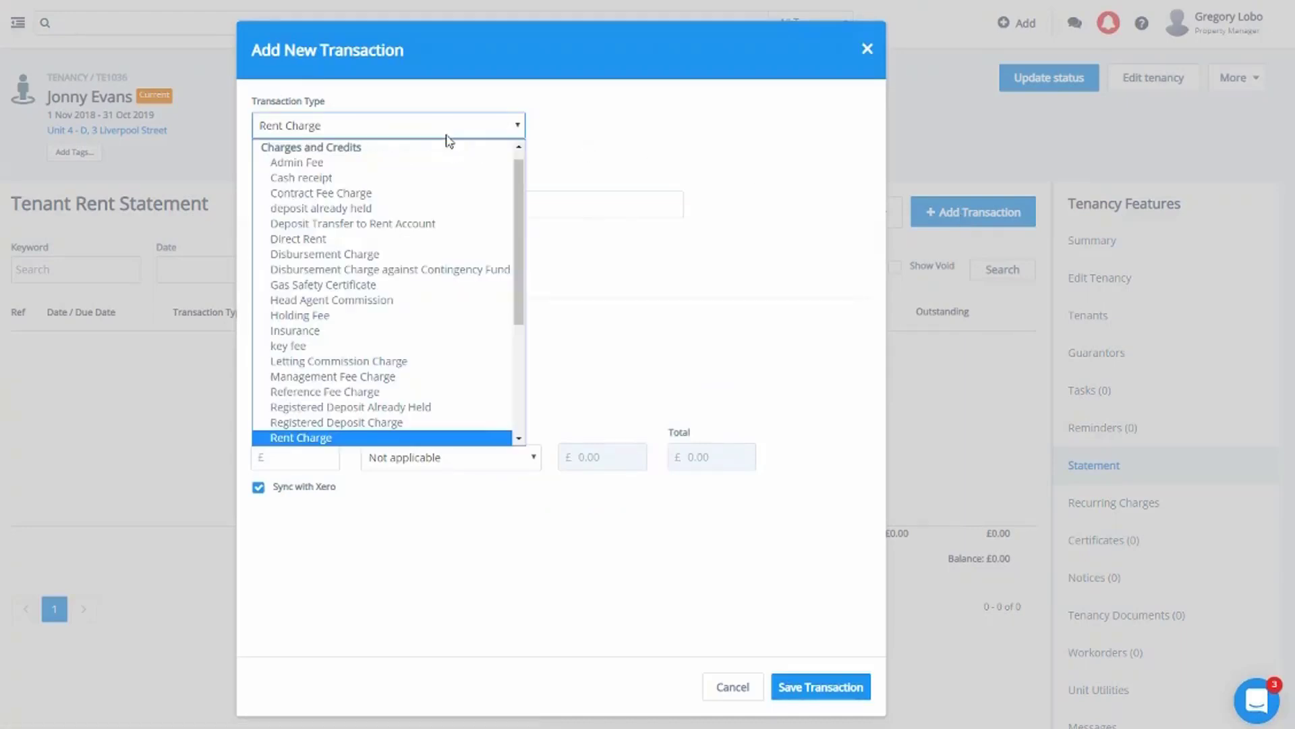
click(302, 437)
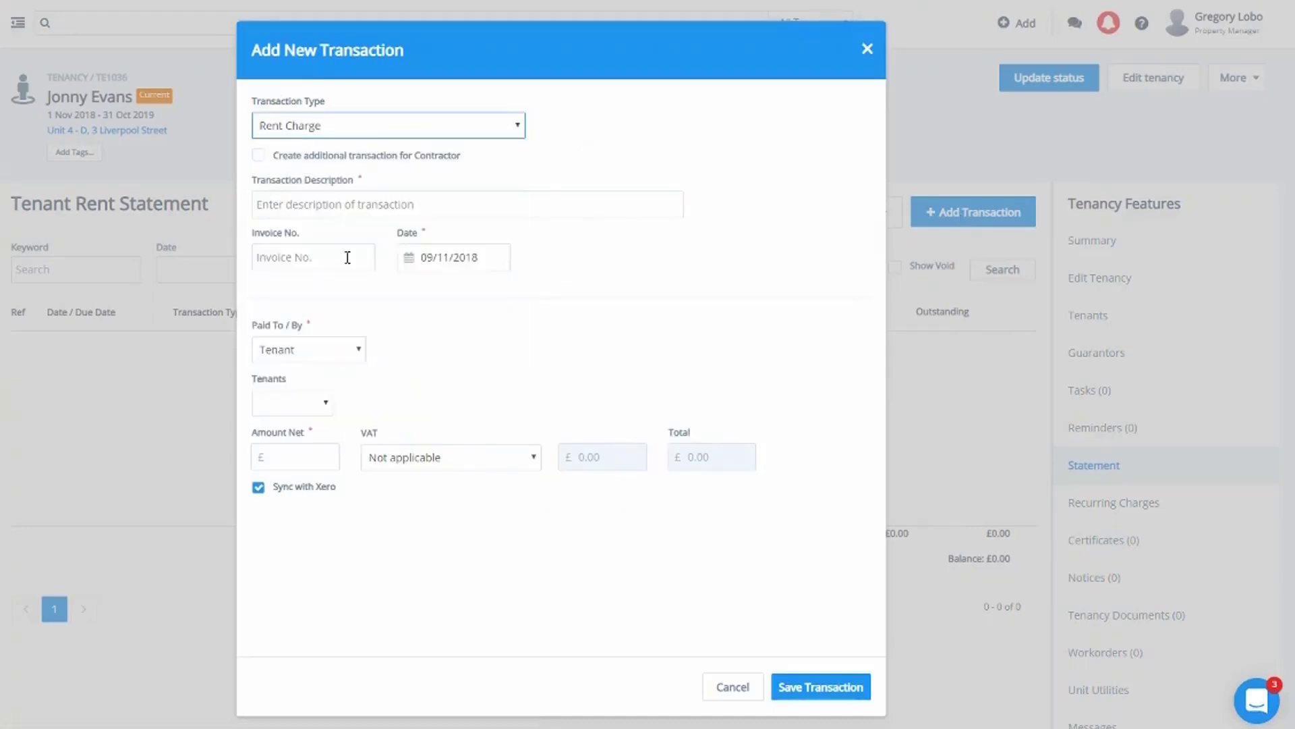
Enter description Property repairs, date 01/11/2018, net amount 150.00, and save the transaction.
text(P)
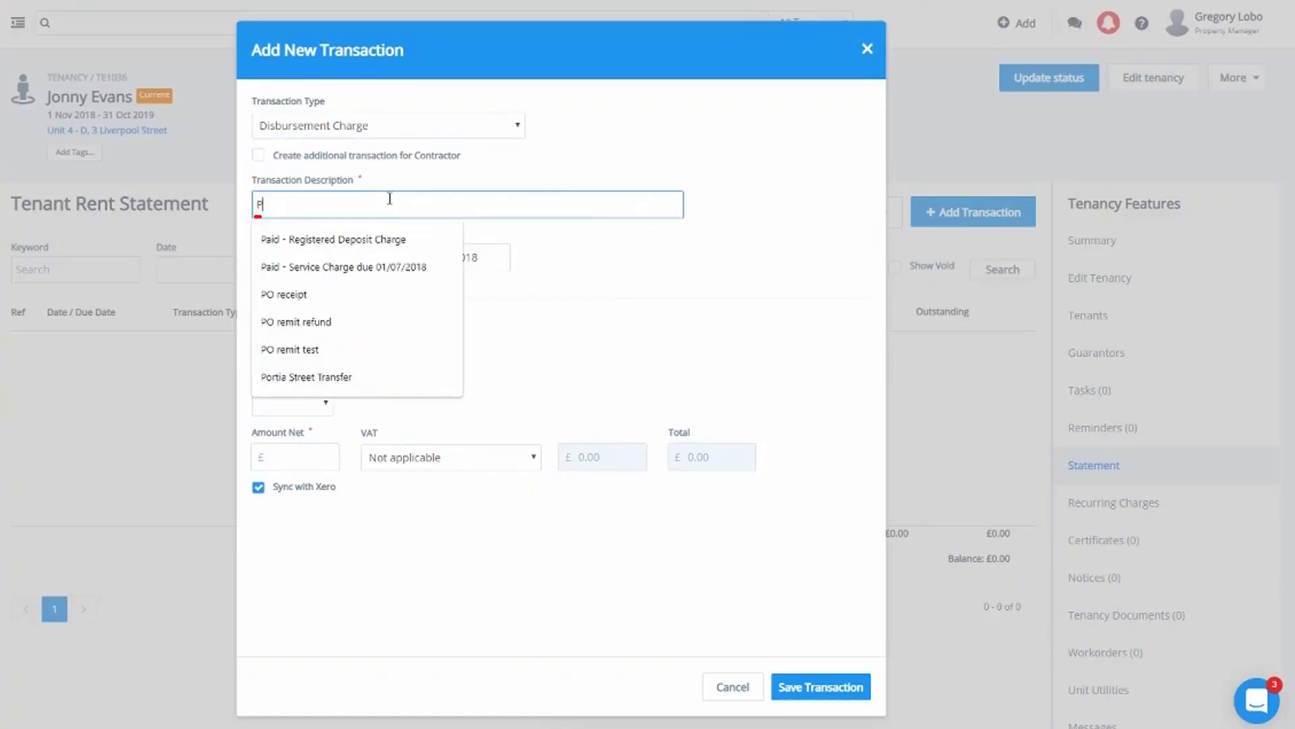
text(roperty re)
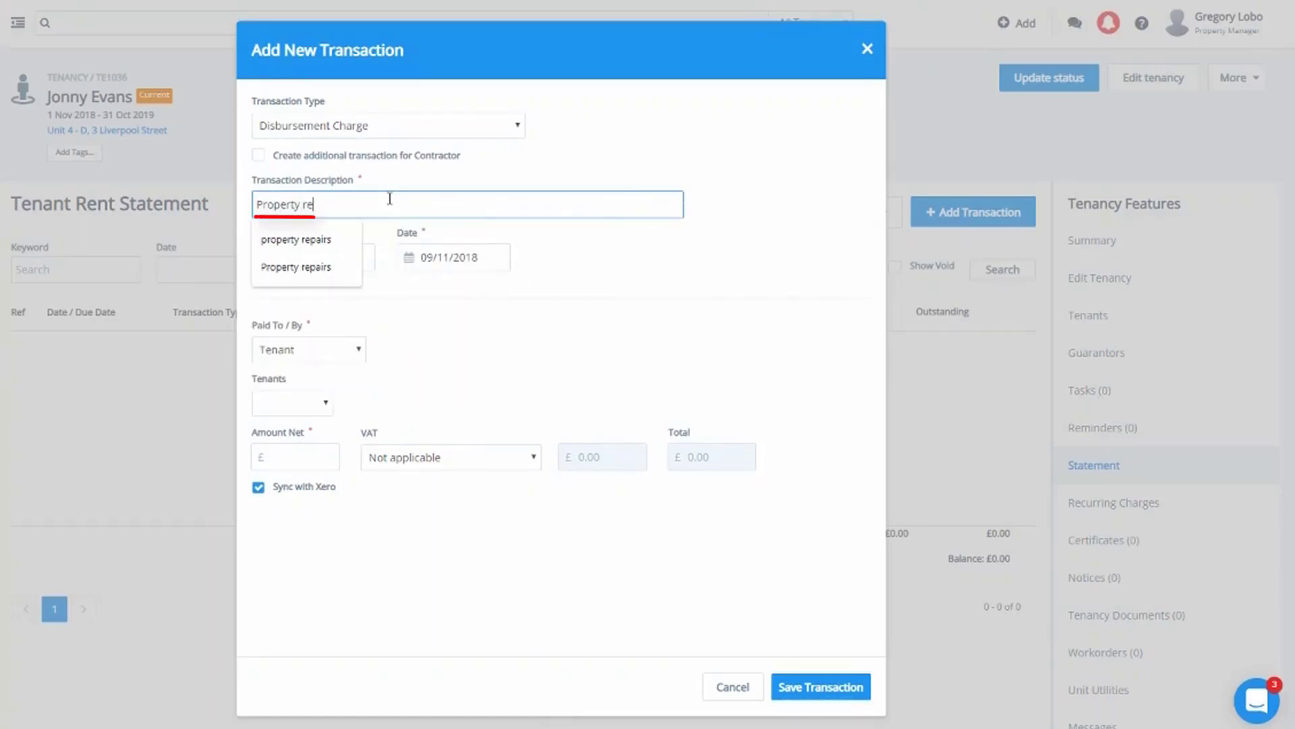
click(295, 266)
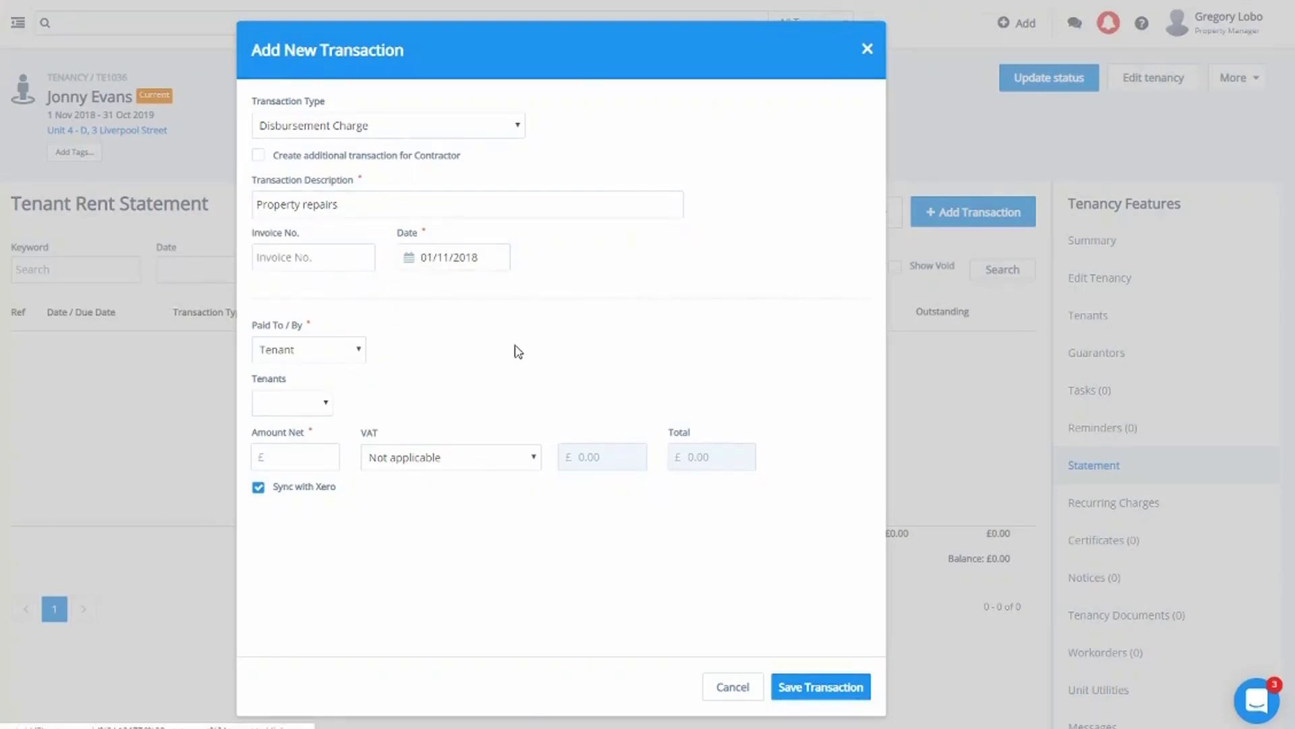
text(1)
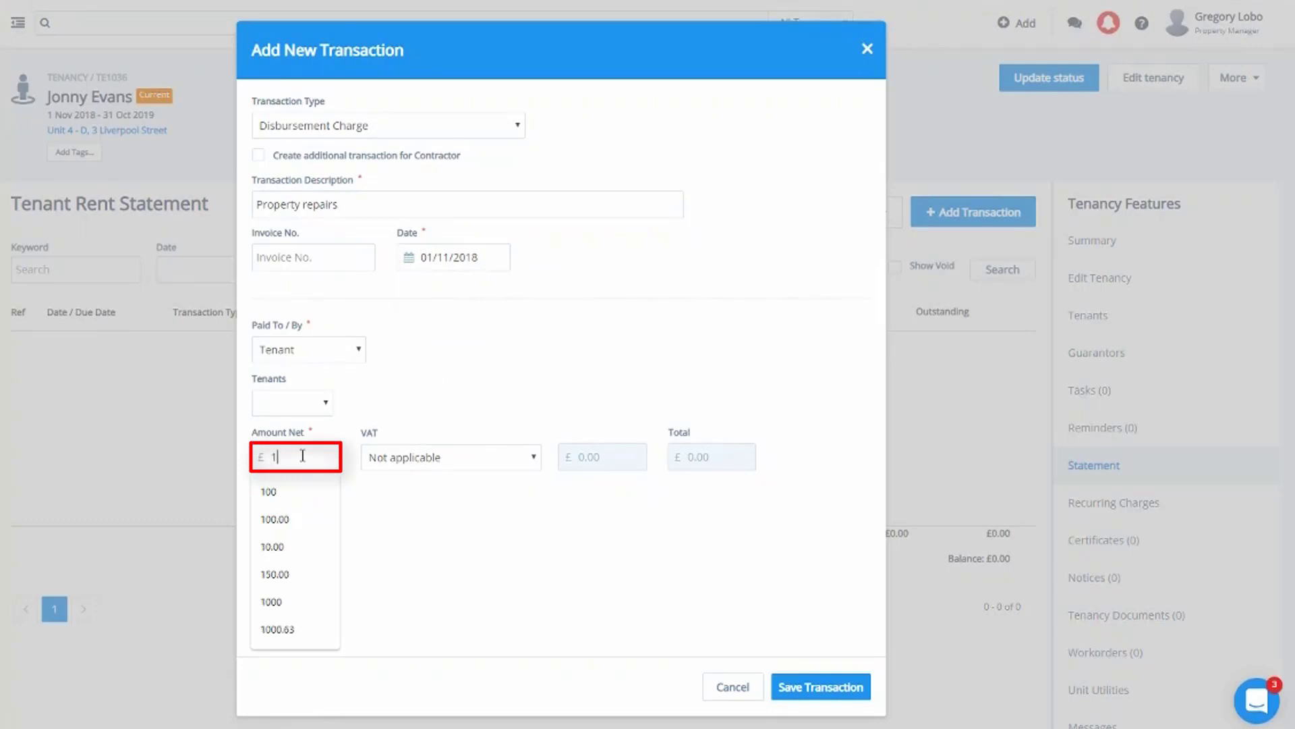
click(274, 575)
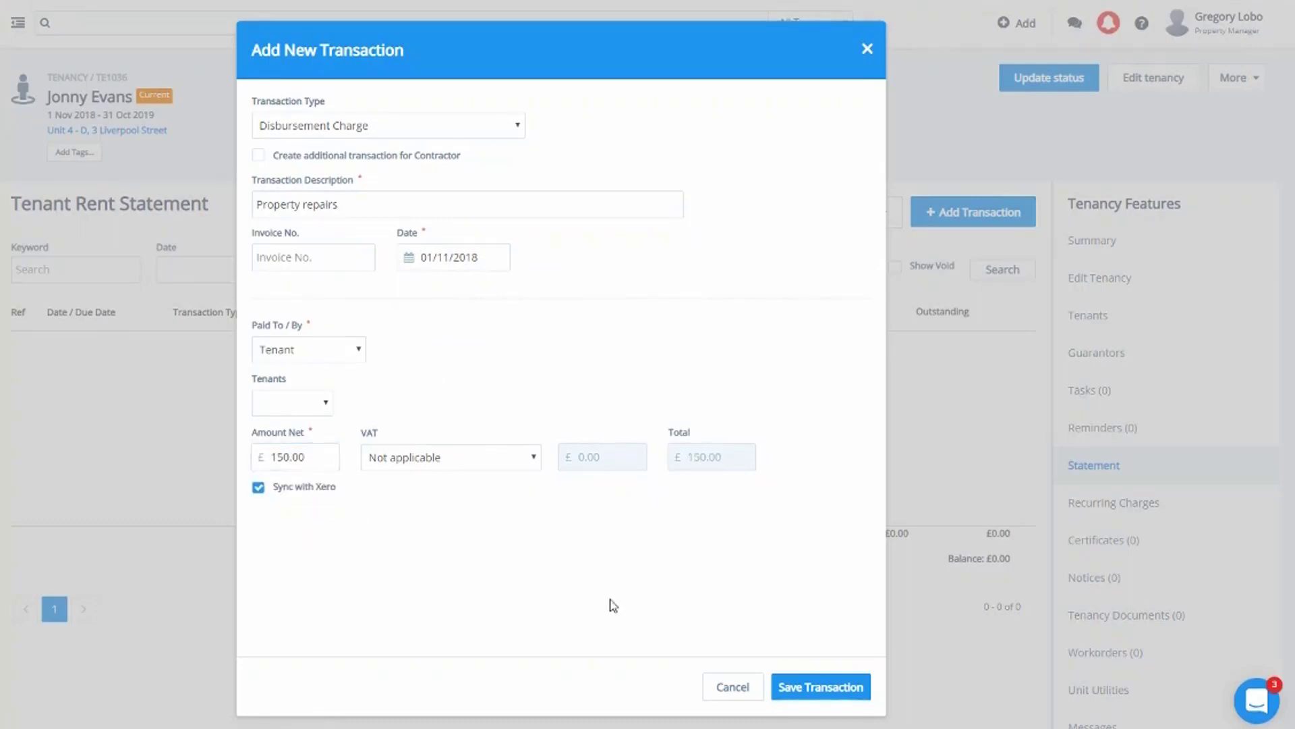
click(821, 686)
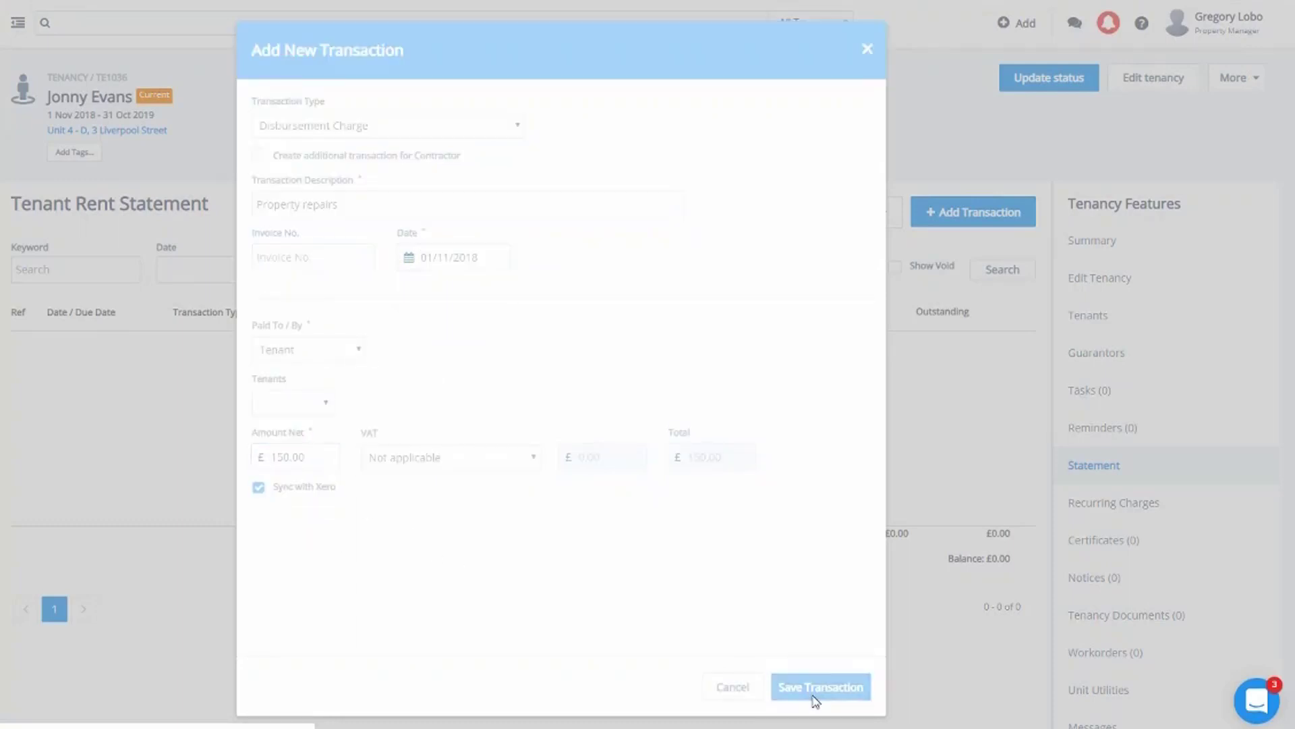
Confirm the save so TR1909, the £150.00 property repairs charge, appears on the statement.
click(819, 687)
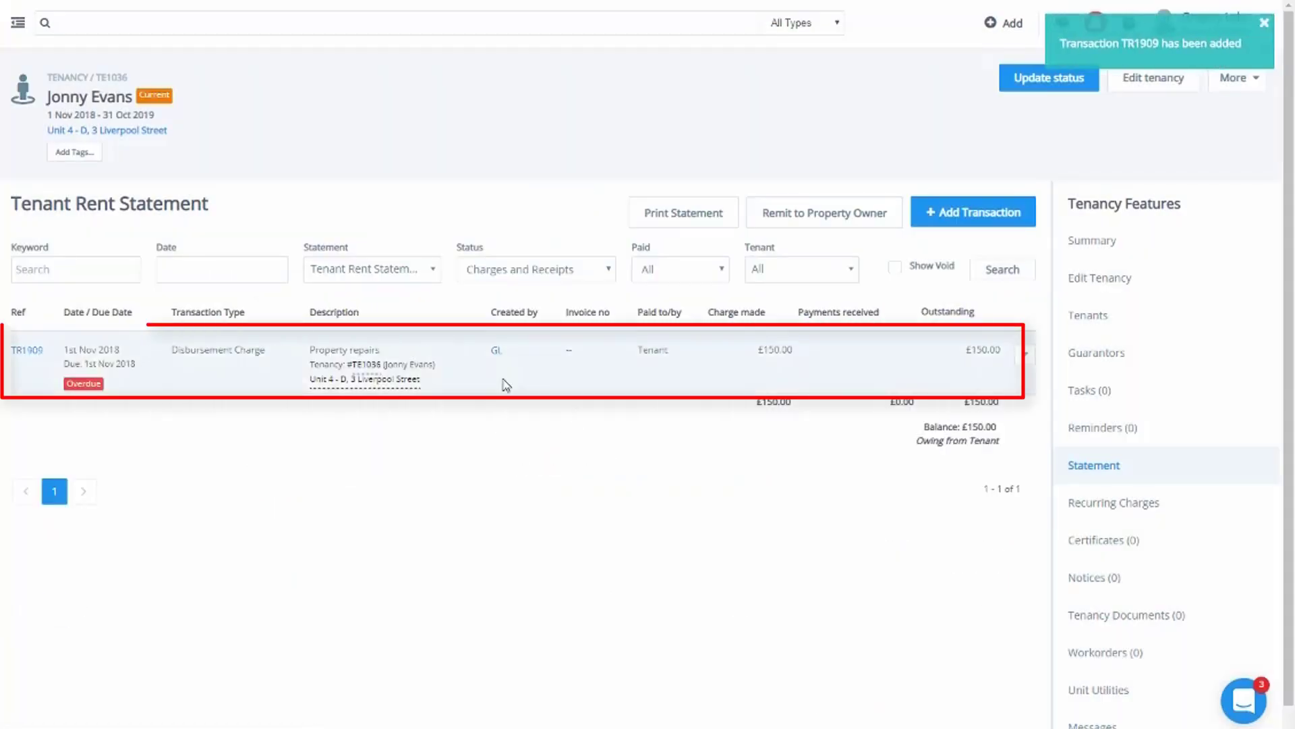
mouse_move(763, 447)
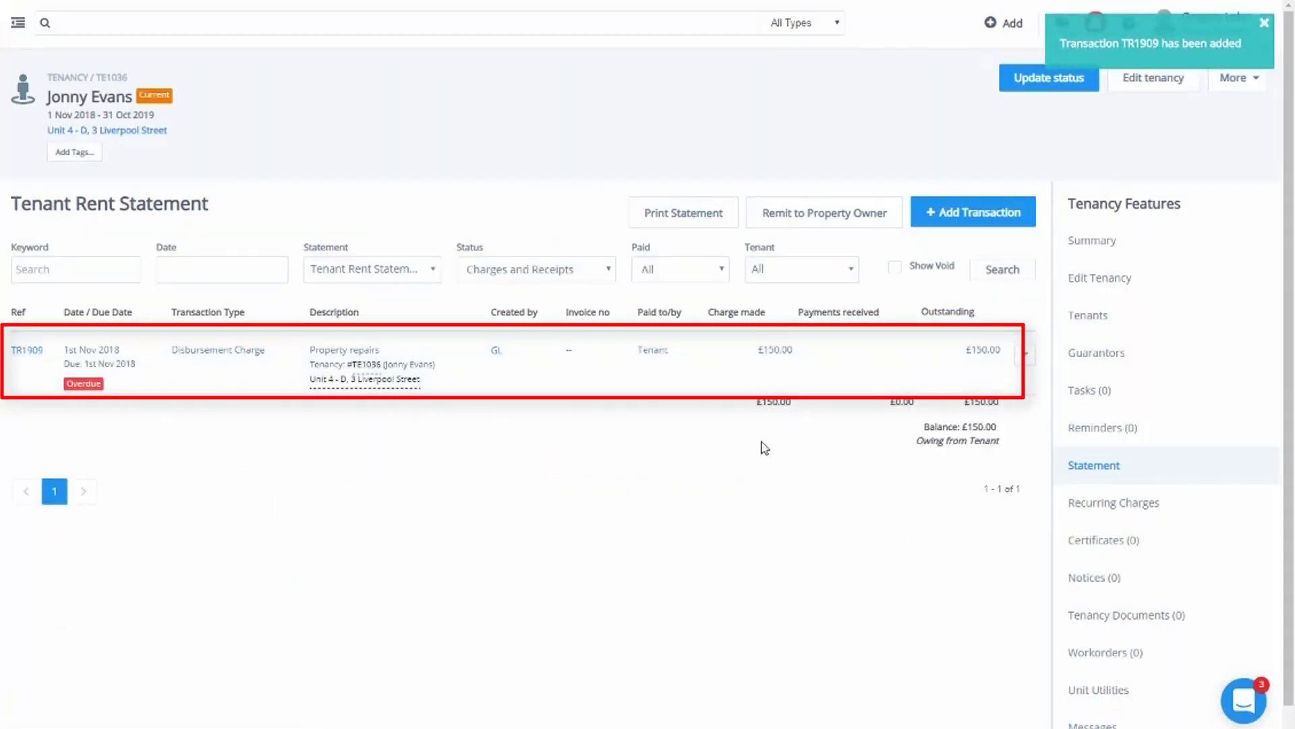